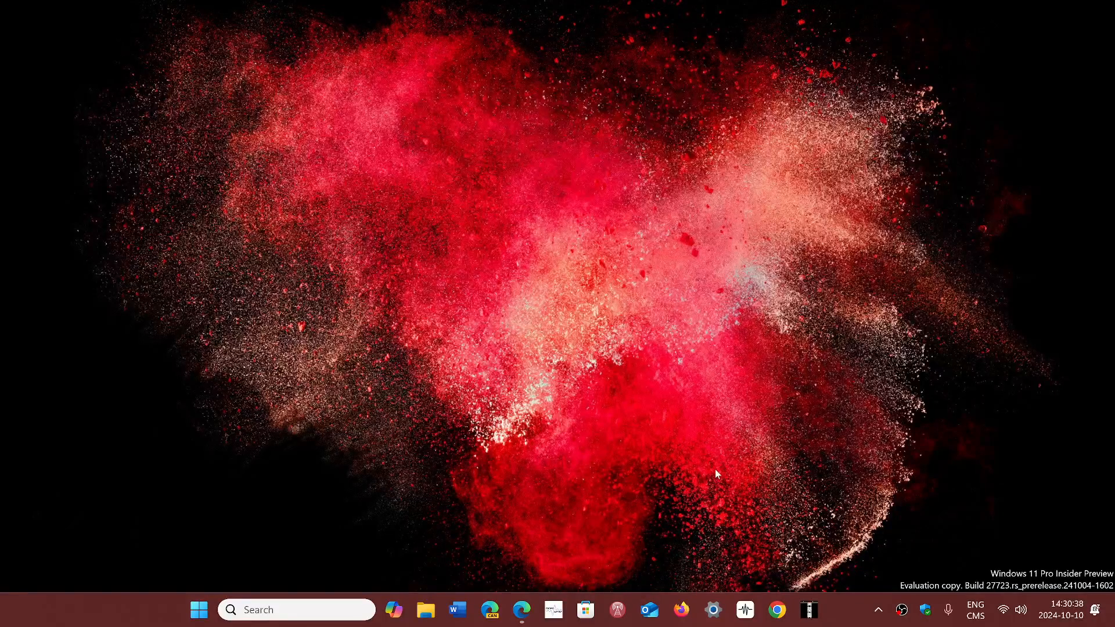
mouse_move(610, 496)
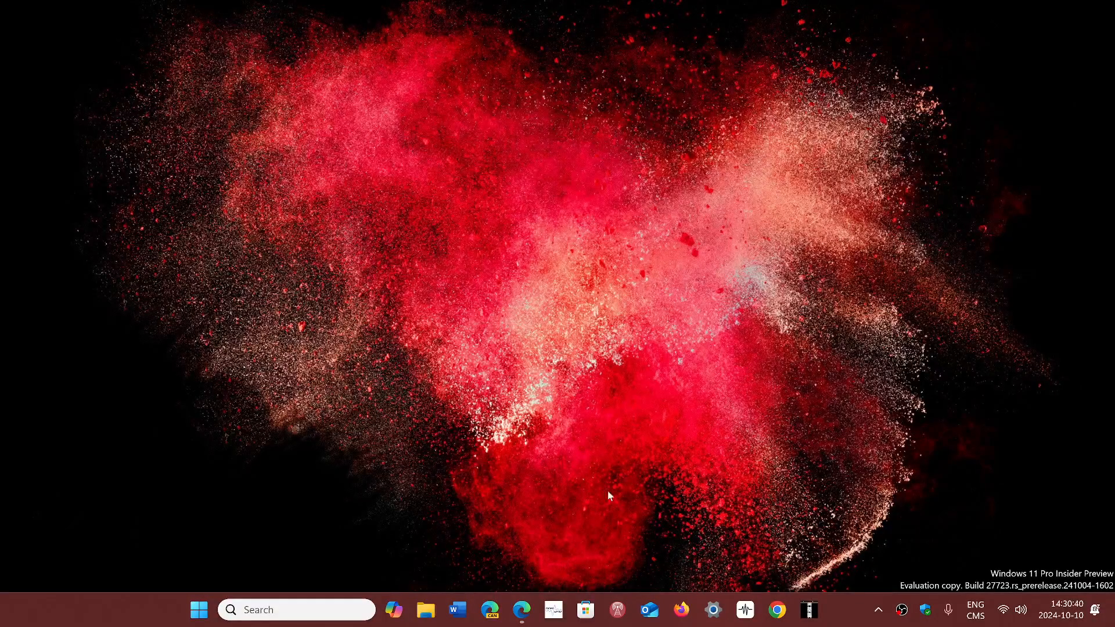
Launch Edge and reach archive.org's Temporarily Offline notice pointing to its Twitter feed.
click(522, 609)
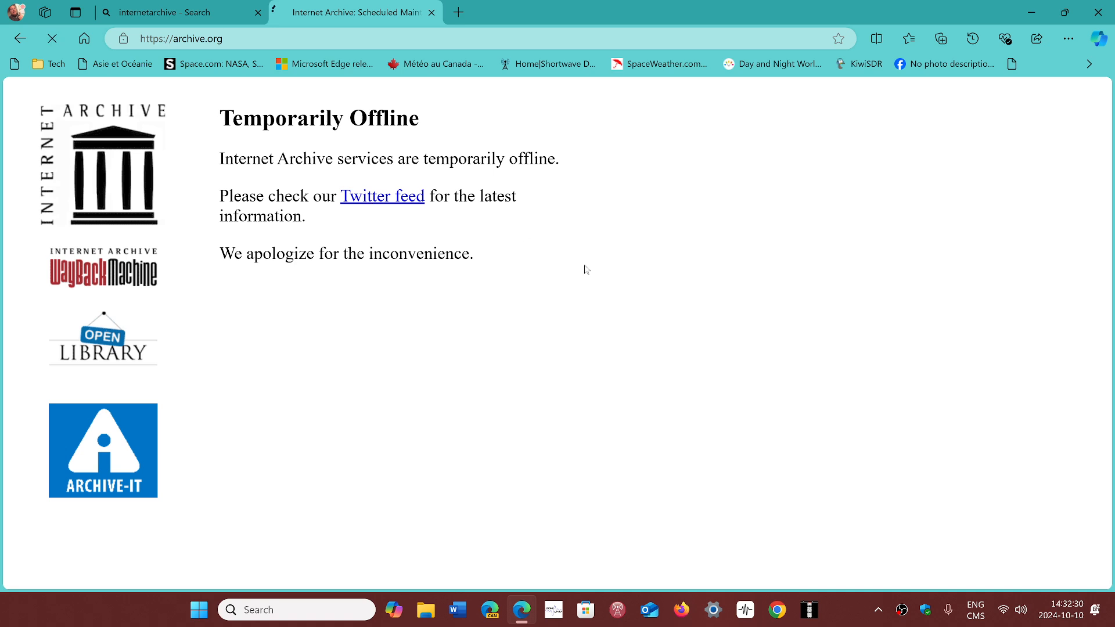
click(382, 196)
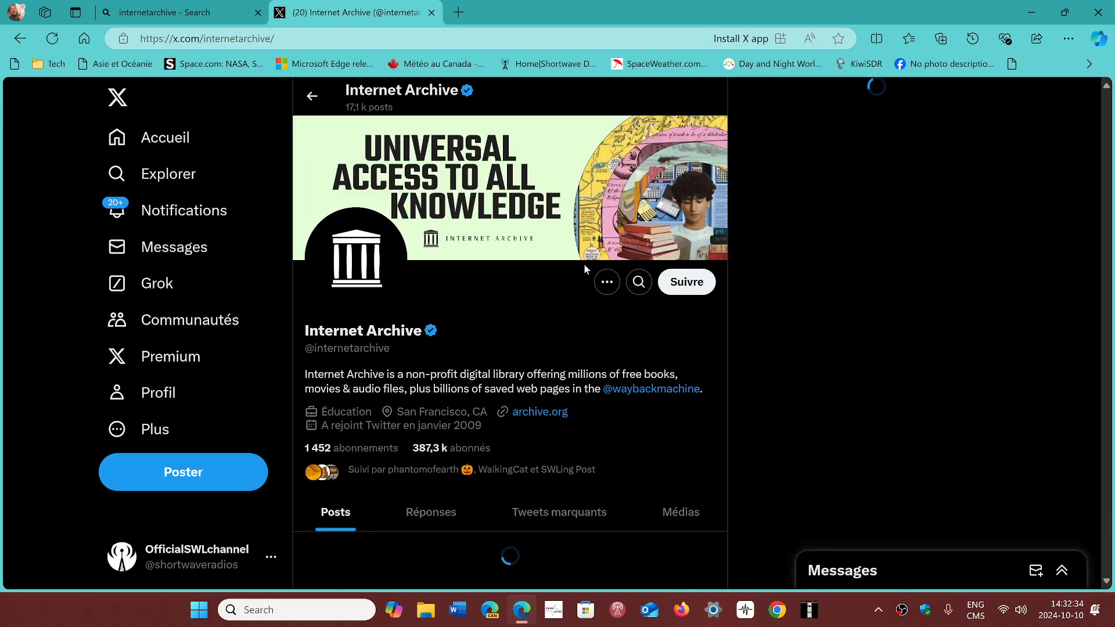
scroll(down, 3)
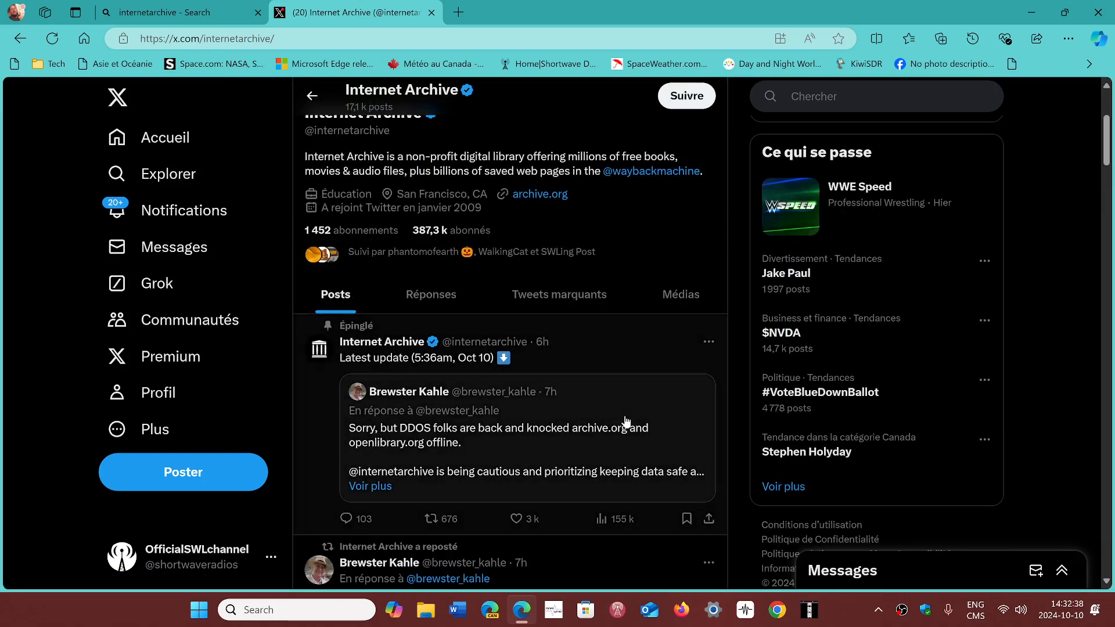
scroll(down, 3)
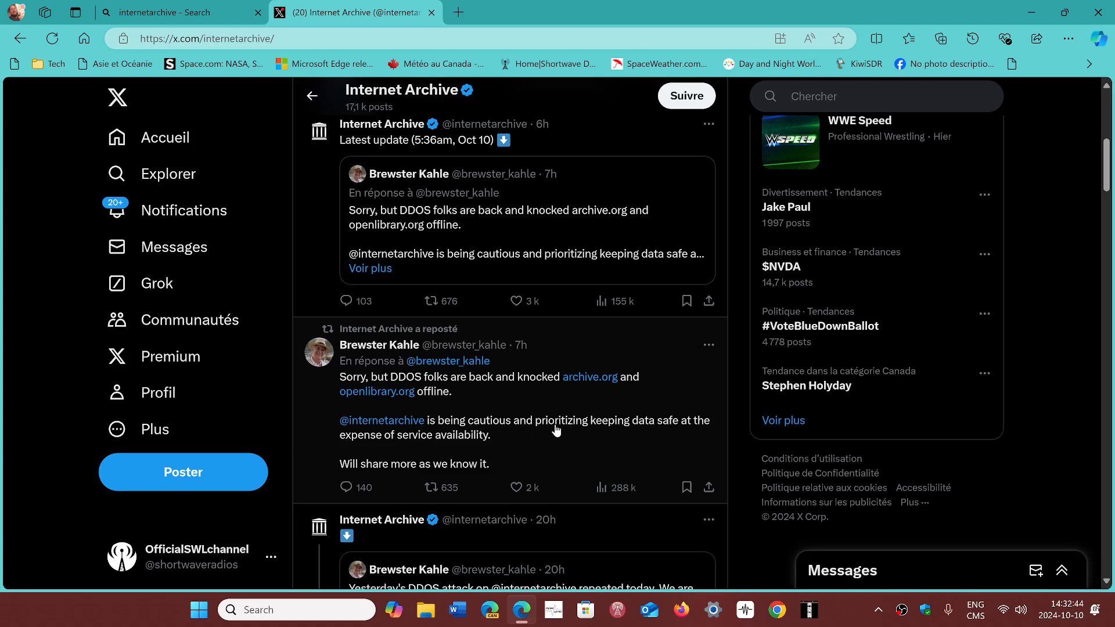
mouse_move(599, 435)
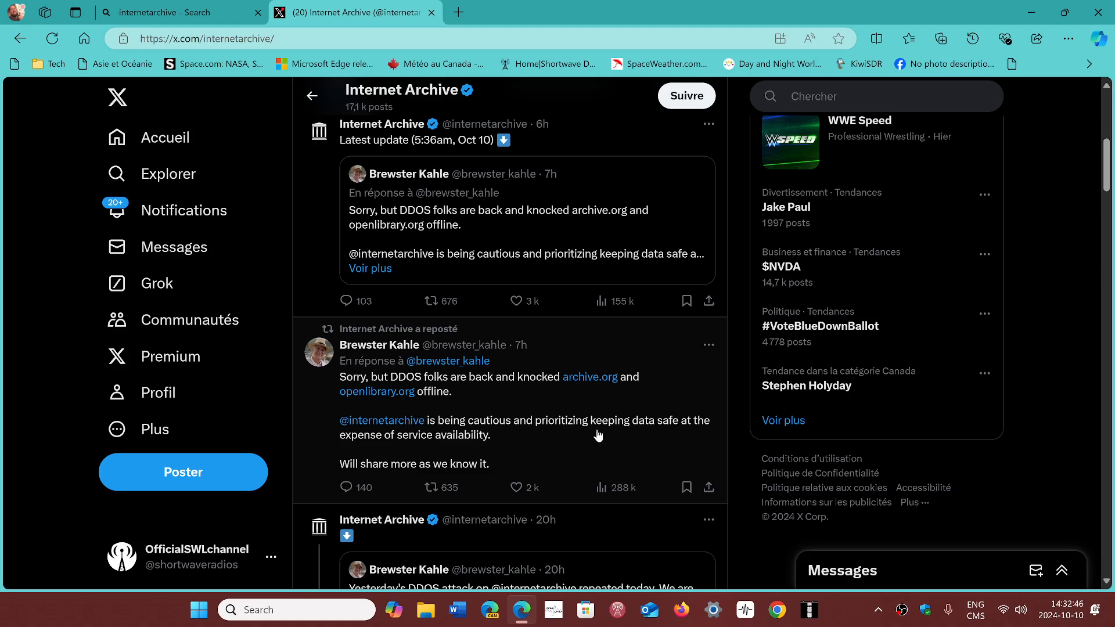
mouse_move(619, 439)
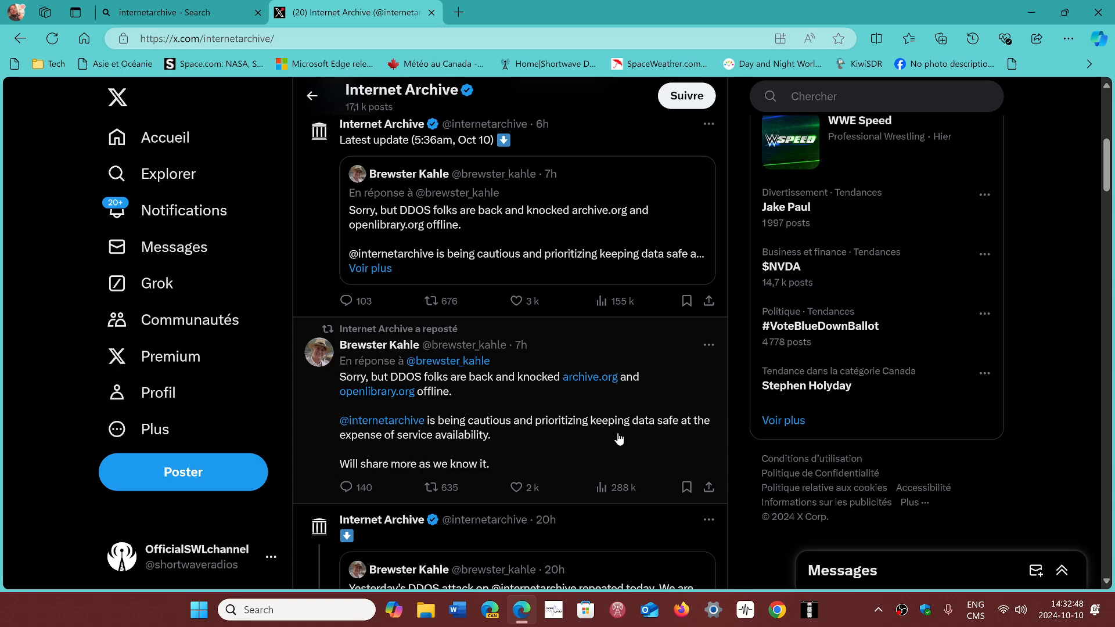
mouse_move(560, 423)
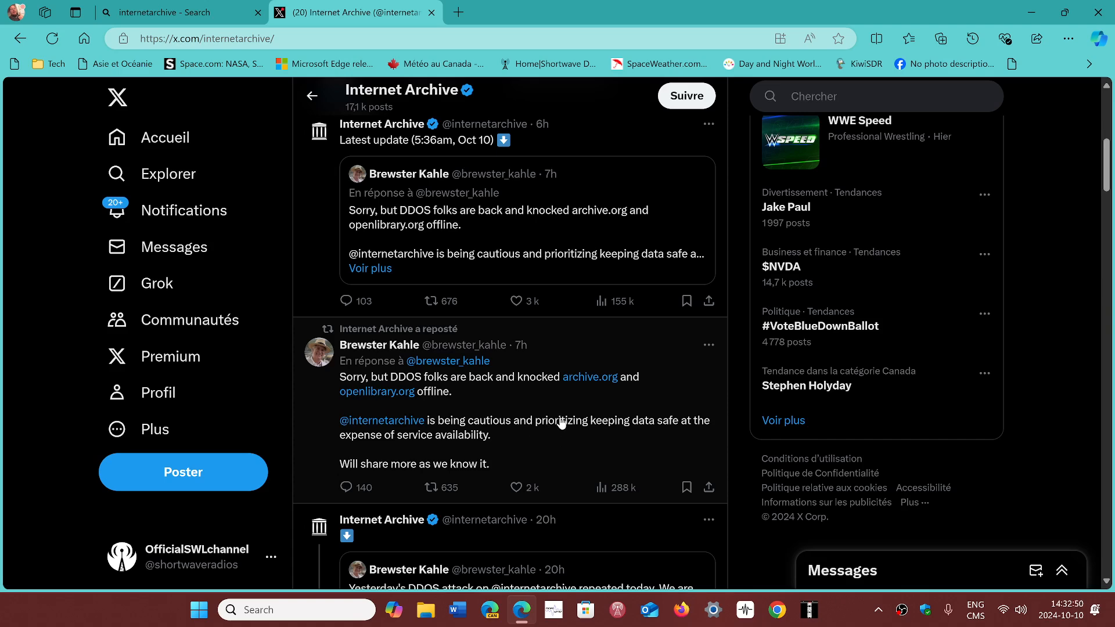
scroll(down, 3)
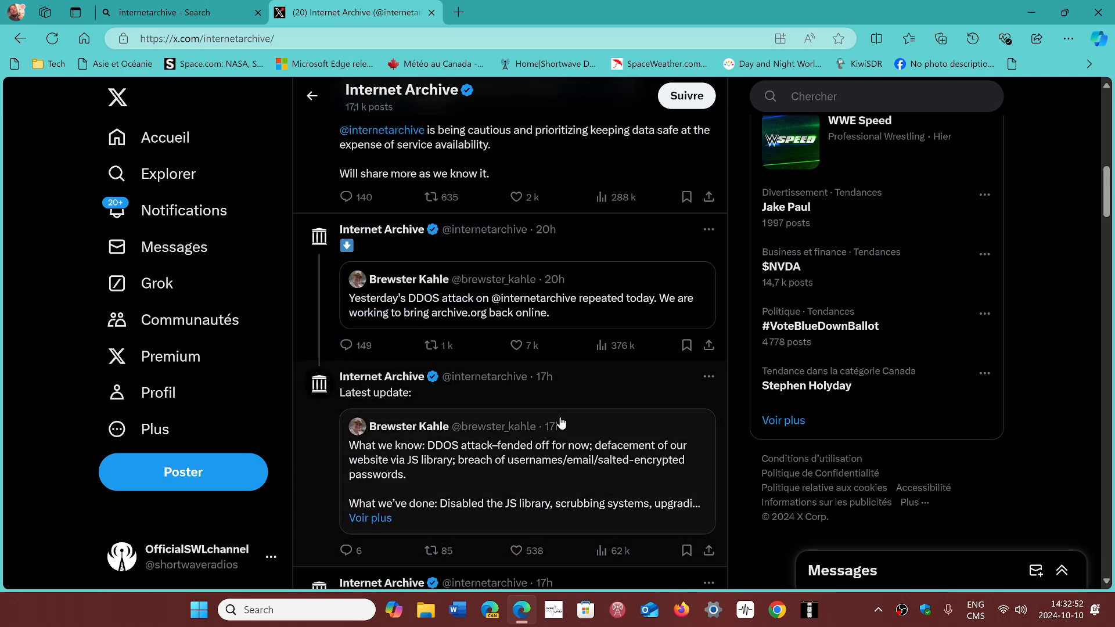
scroll(down, 3)
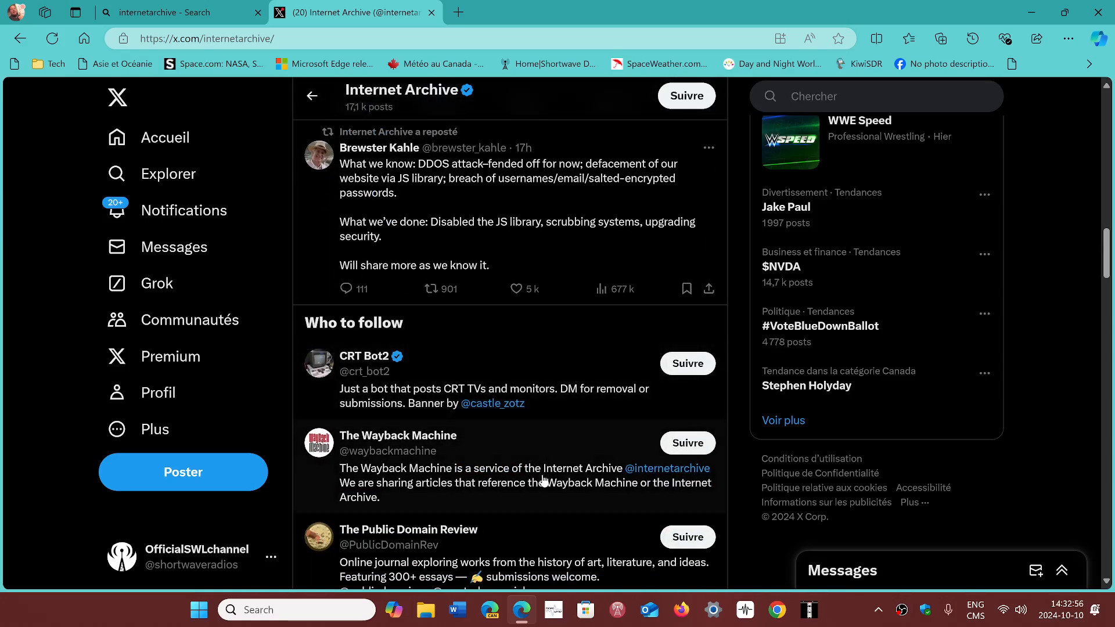
scroll(down, 3)
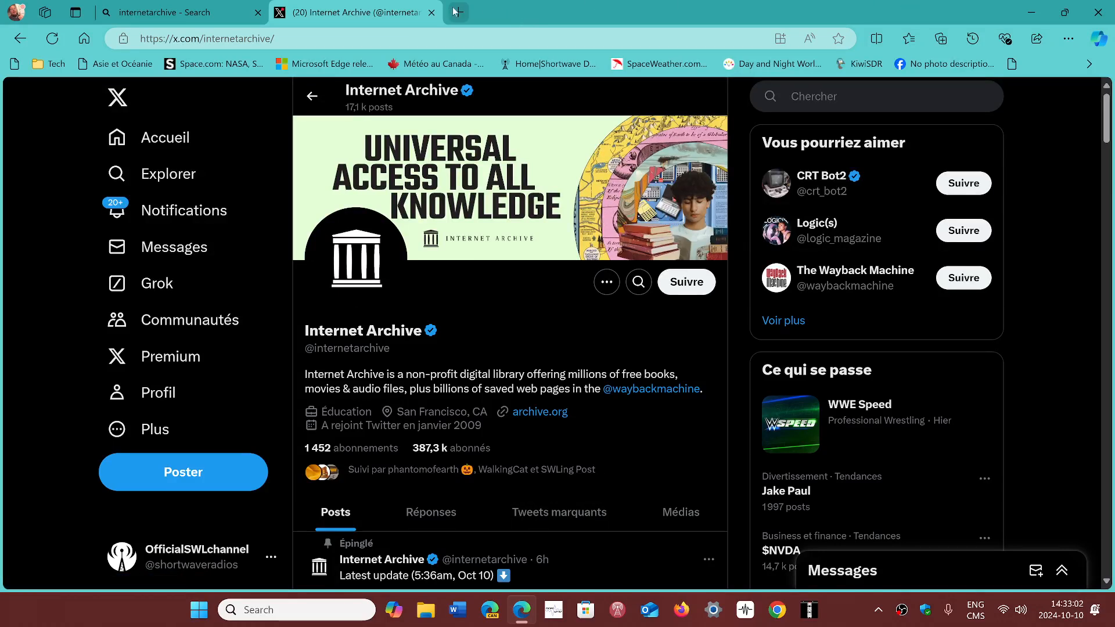
mouse_move(905, 21)
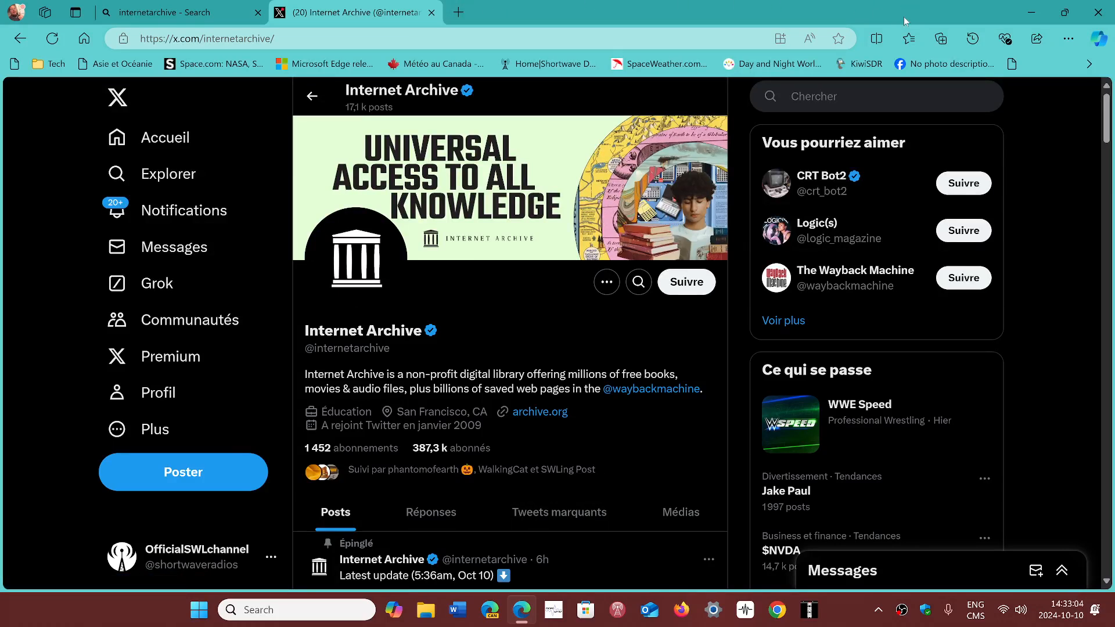